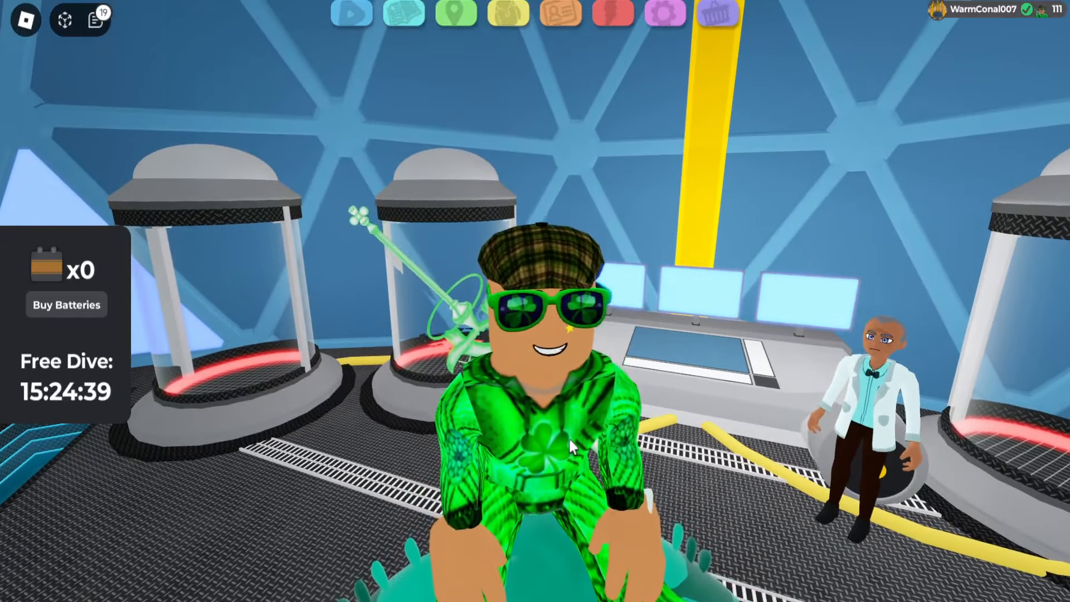
mouse_move(615, 475)
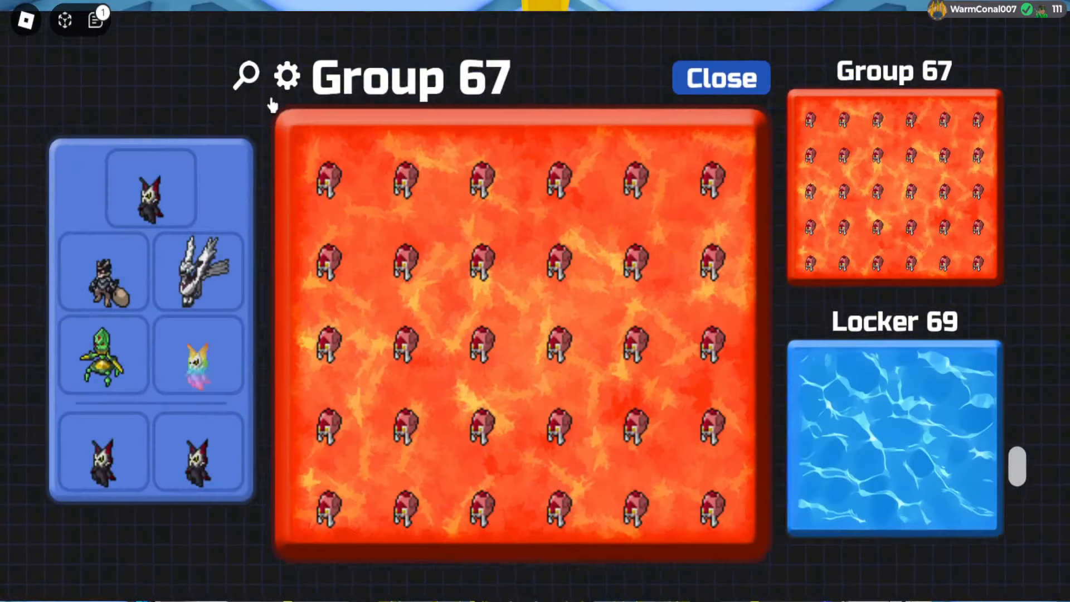
Search the batch for Secret Ability, then assemble and revive thirty Zaleo fossils including one purple
click(245, 75)
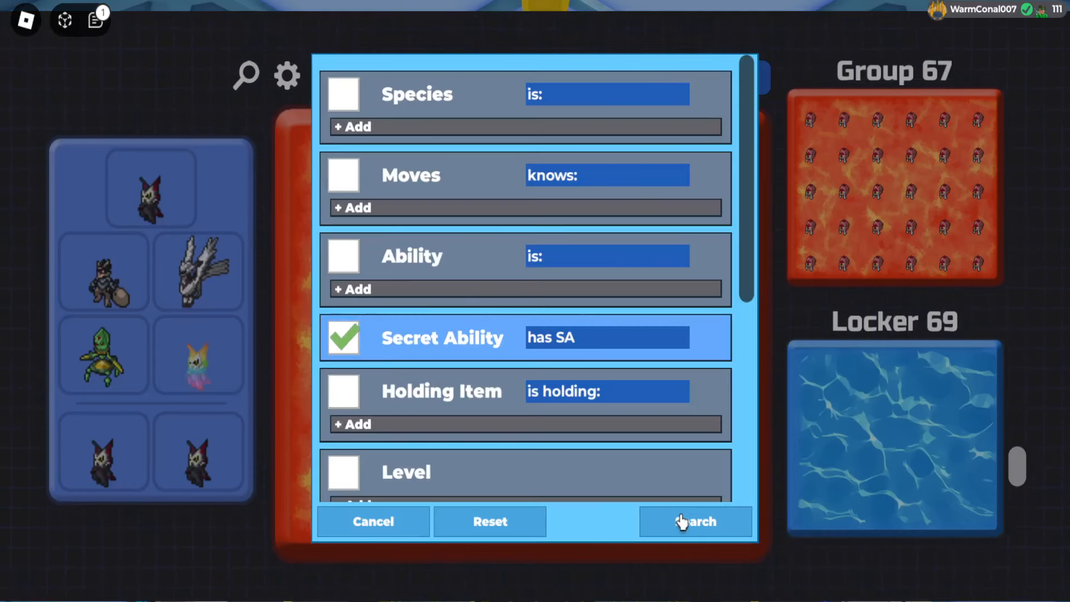
click(694, 522)
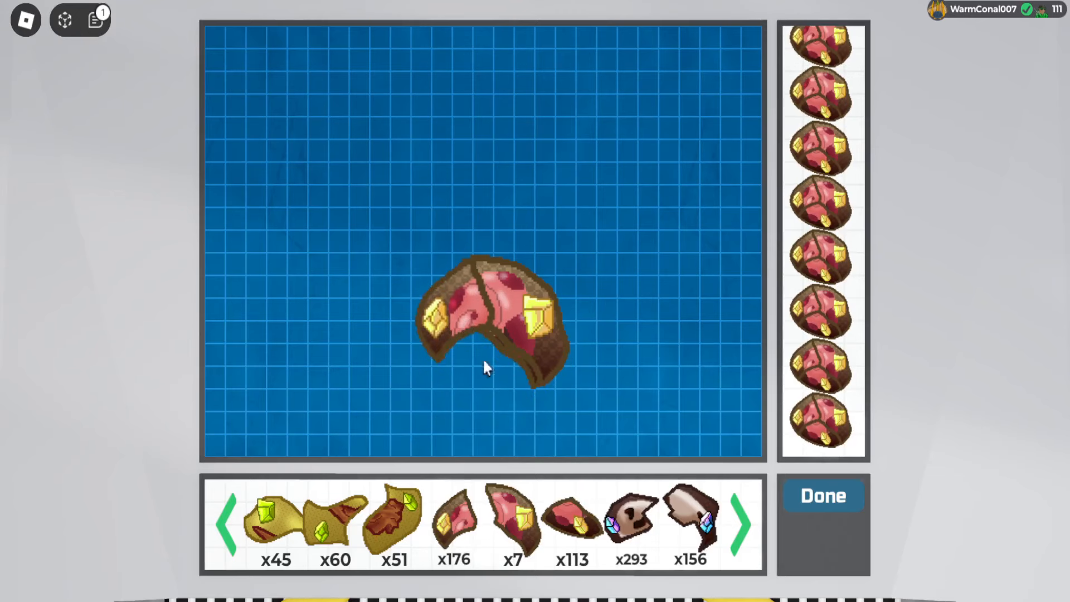
click(822, 495)
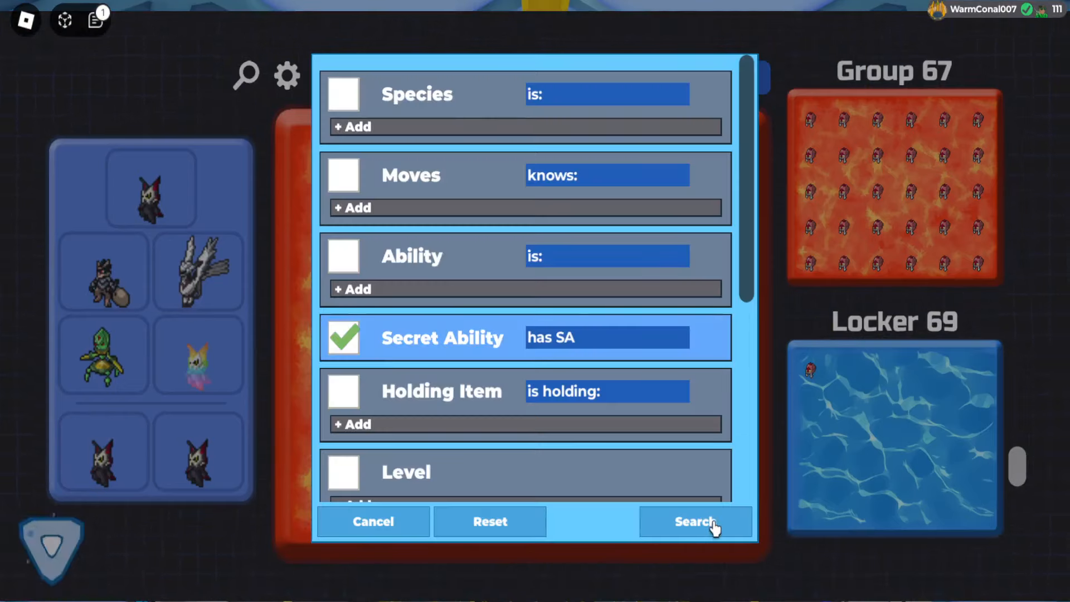
click(695, 522)
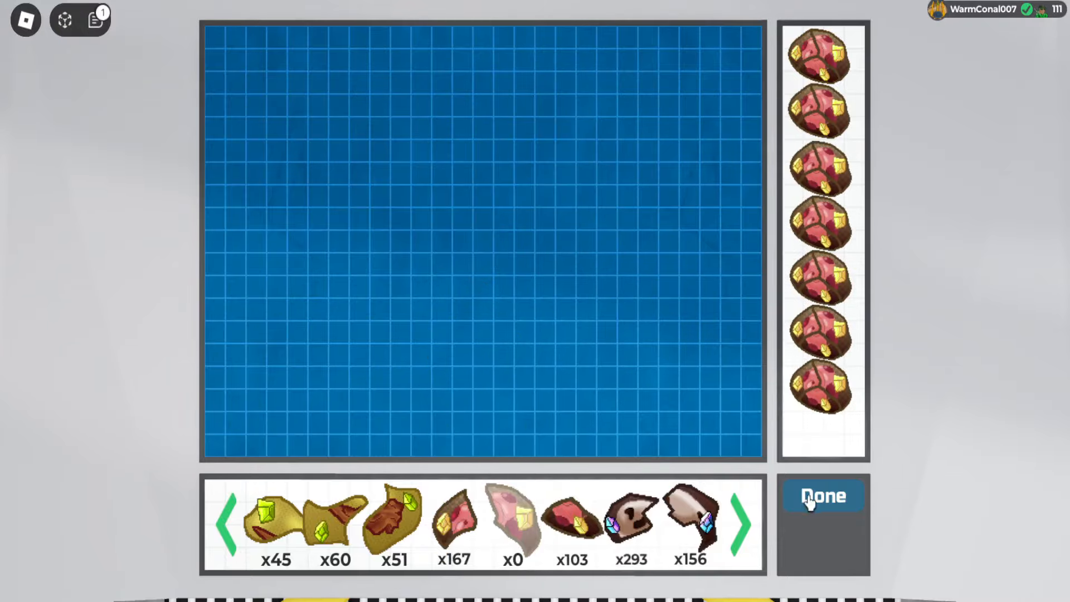
click(823, 495)
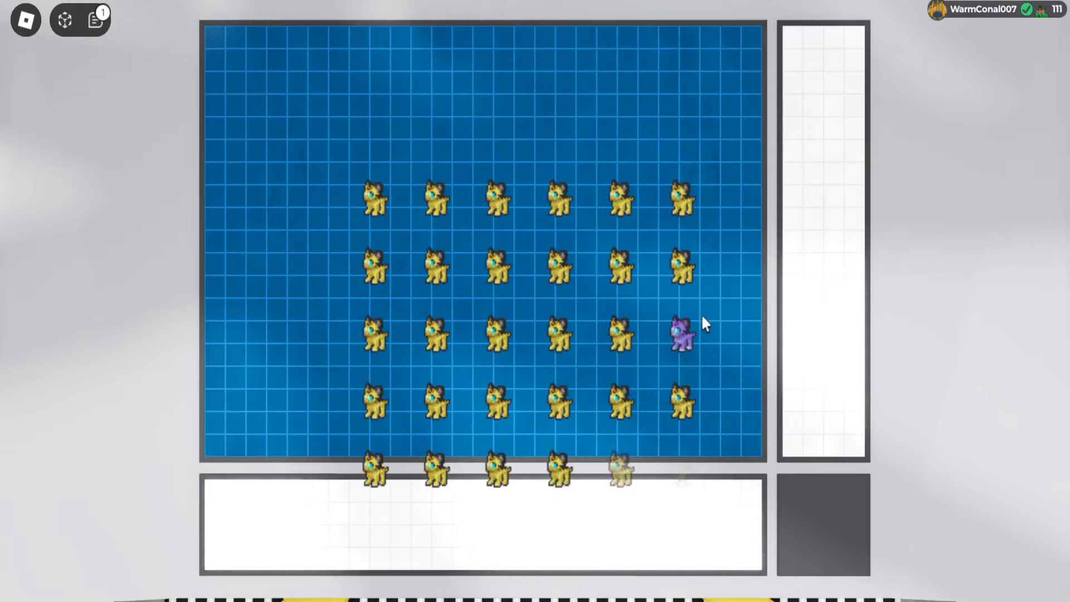
View the purple Zaleo, keep it in Locker 69, and release the remaining filtered Loomians
click(678, 337)
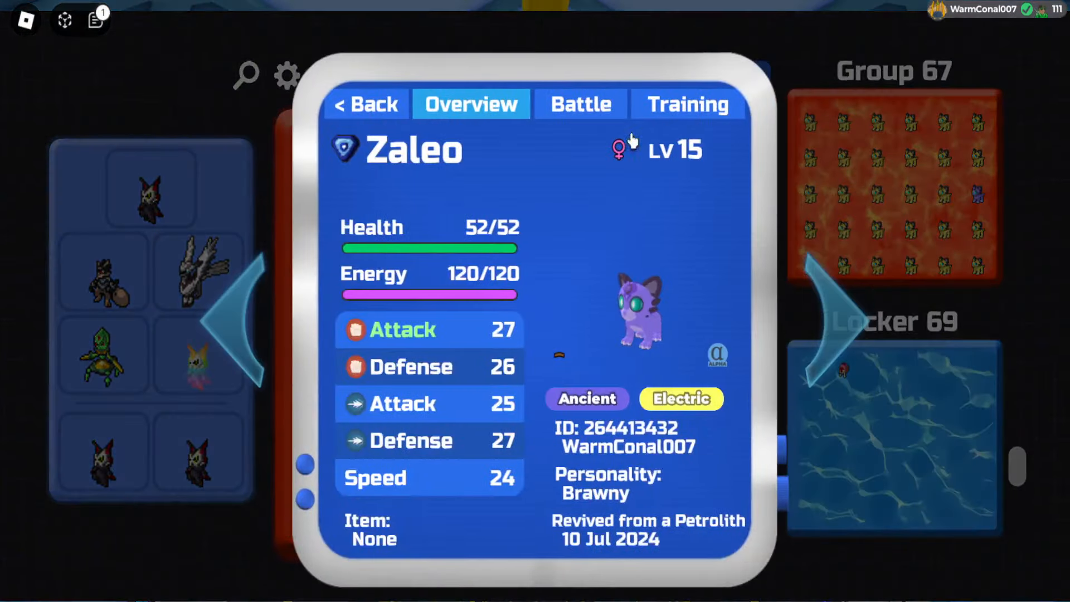
click(365, 105)
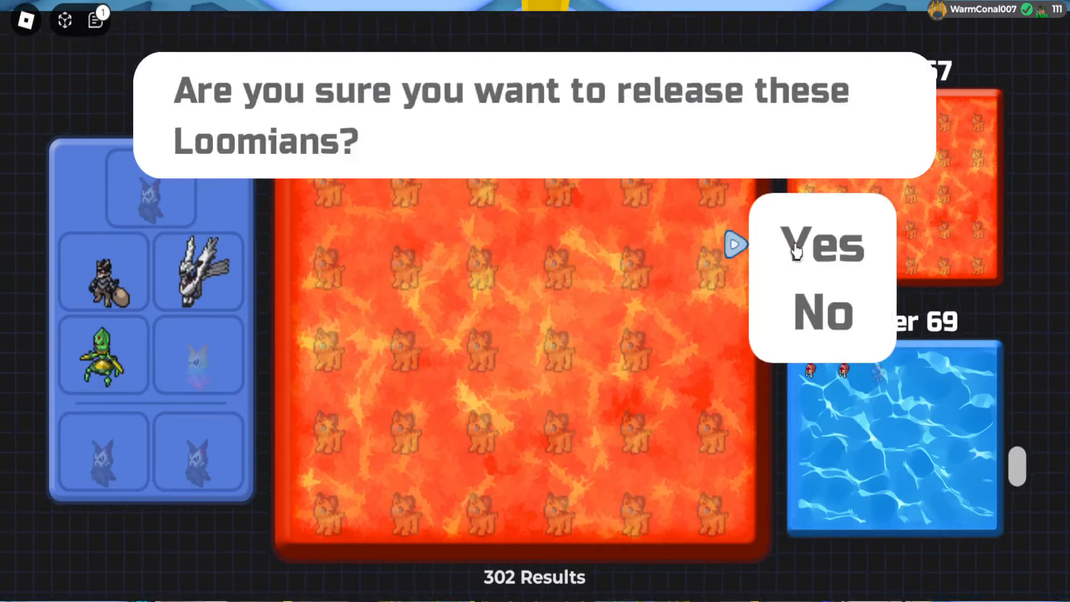
click(823, 244)
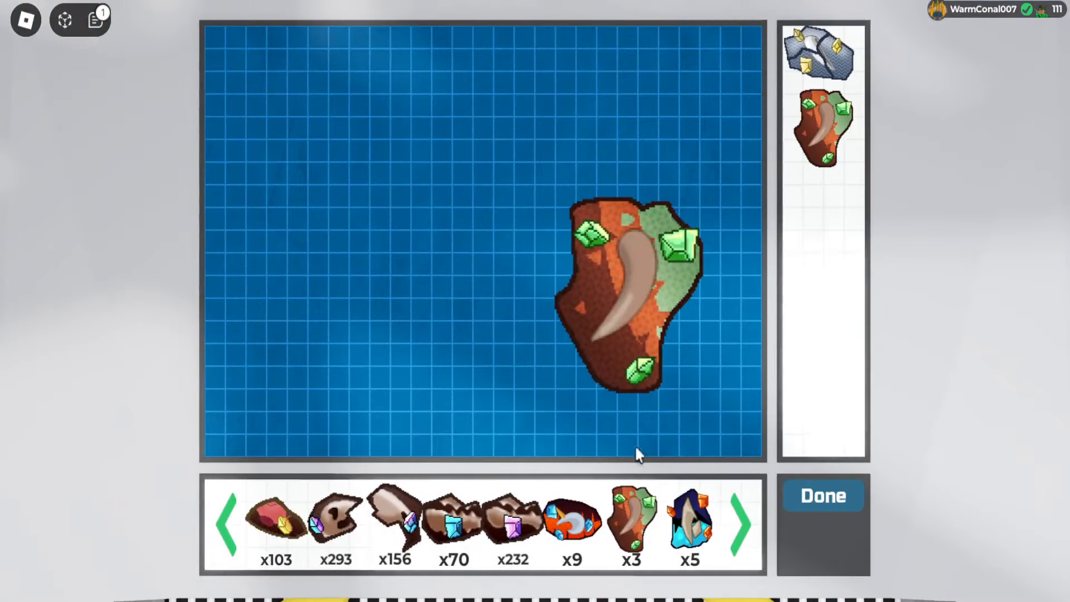
click(823, 495)
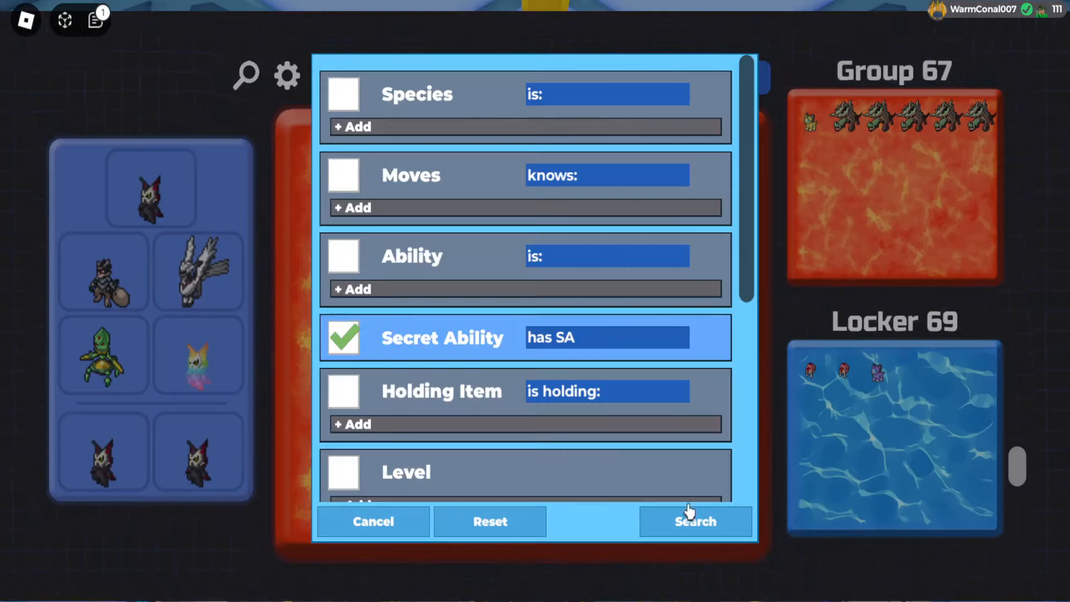
Search the group for Secret Ability, then piece together the white fossils for the next batch
click(694, 520)
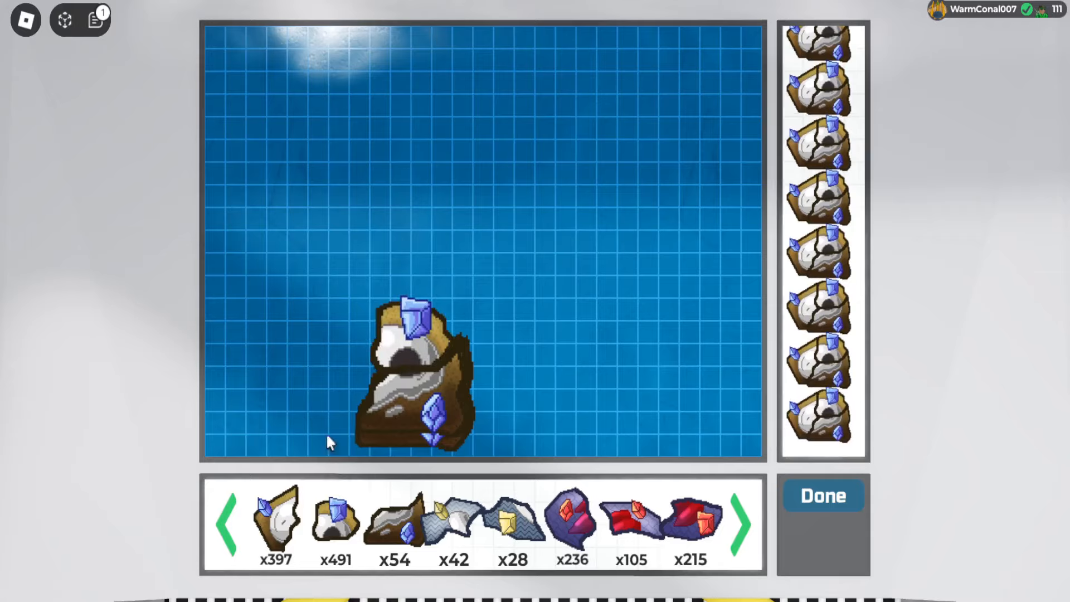
click(423, 341)
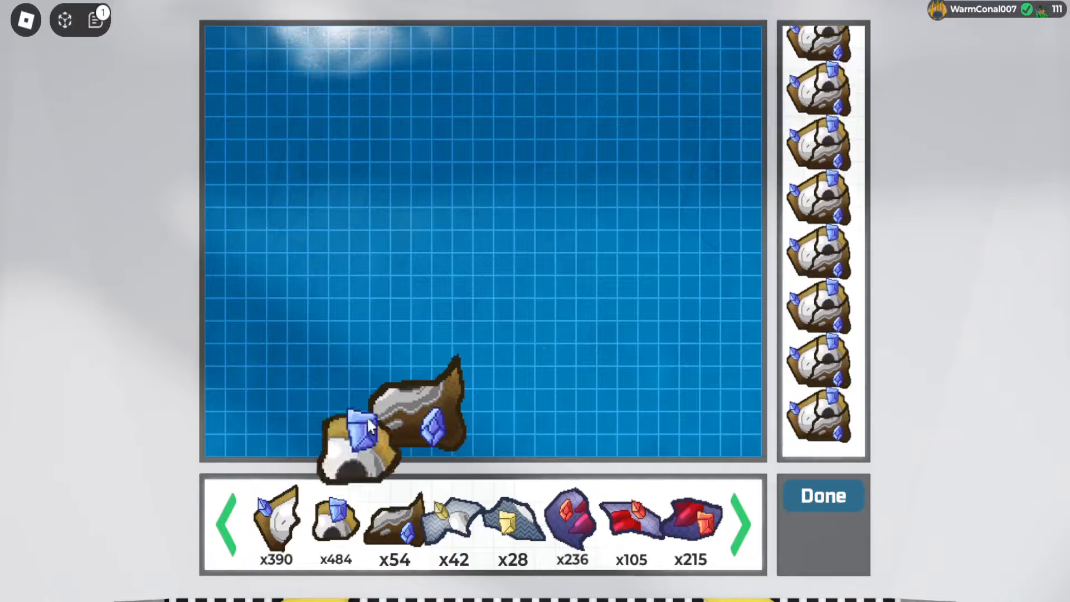
click(823, 495)
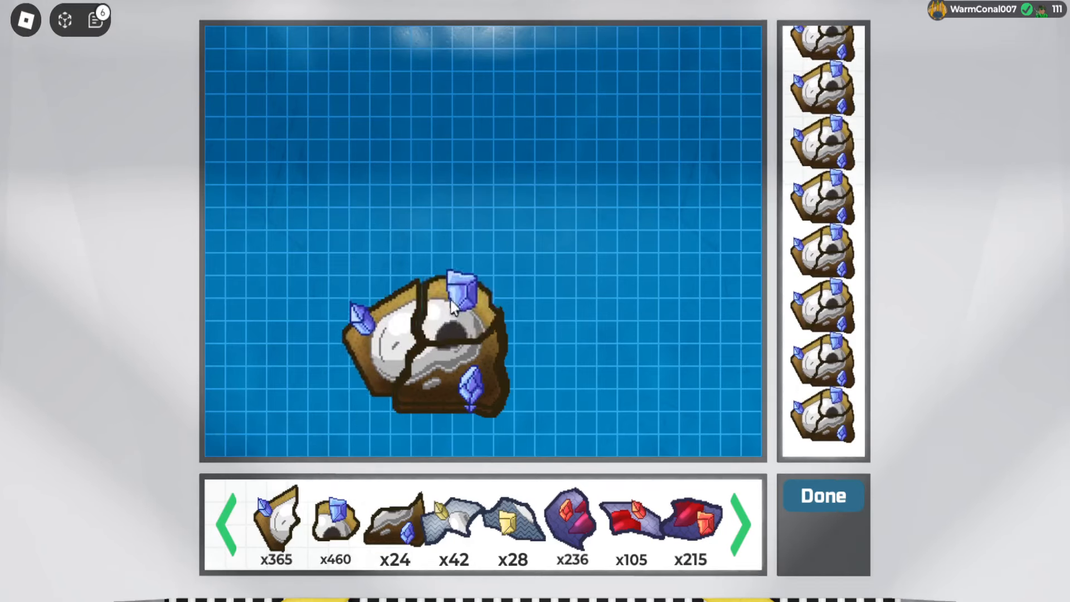
click(463, 293)
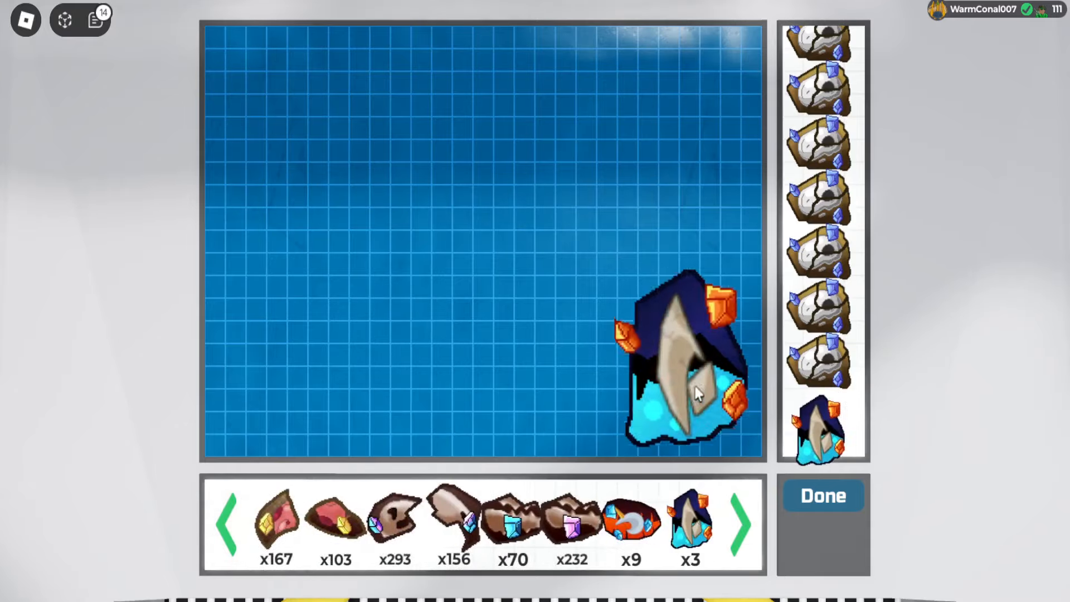
Fit the dark fossil, then search two freshly revived batches for Secret Ability
click(822, 494)
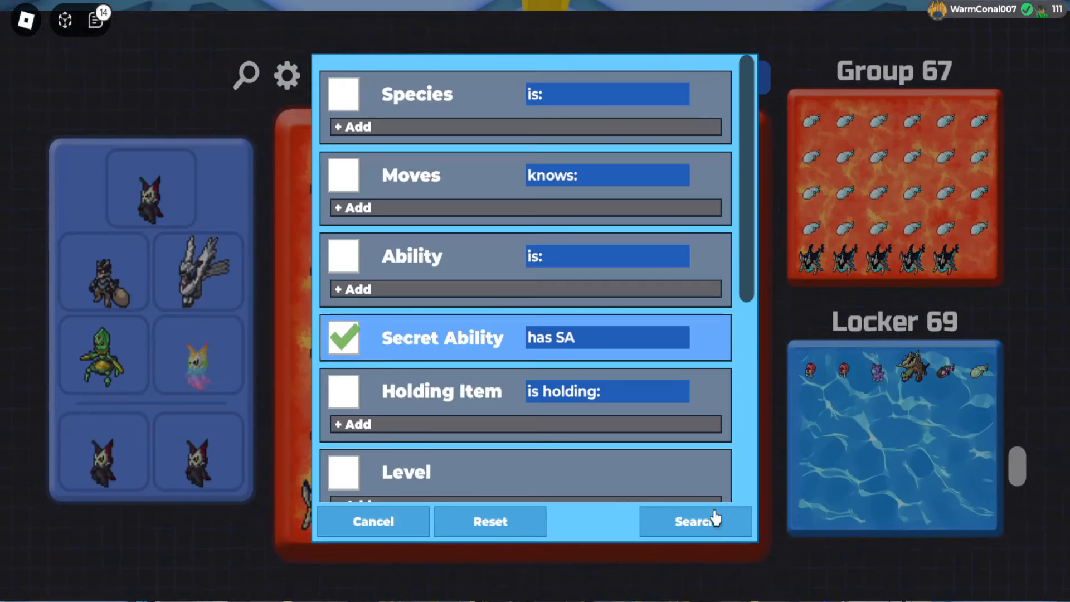
click(692, 522)
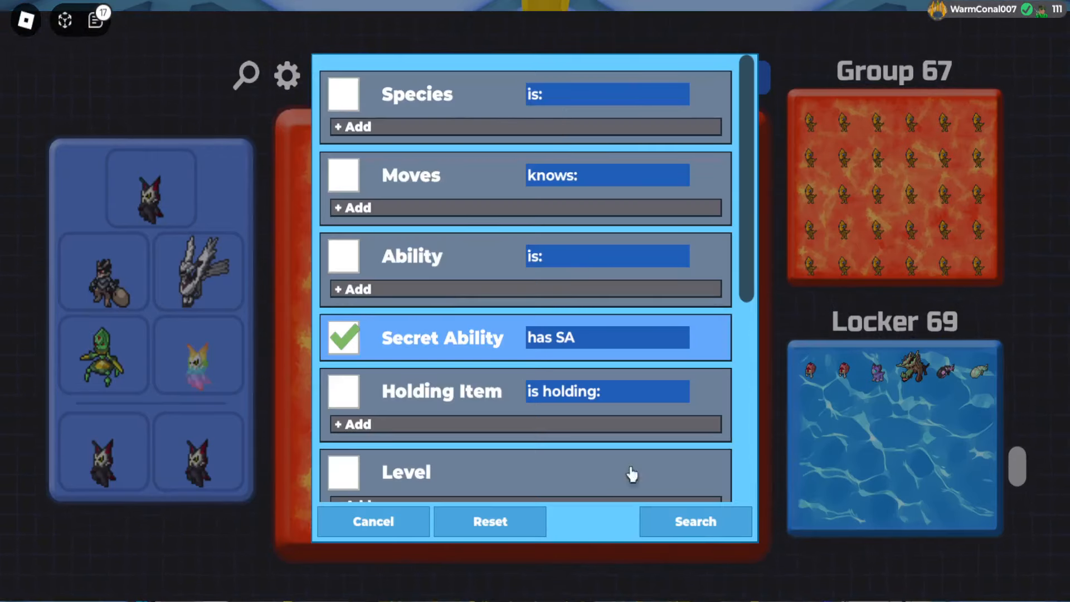
click(694, 522)
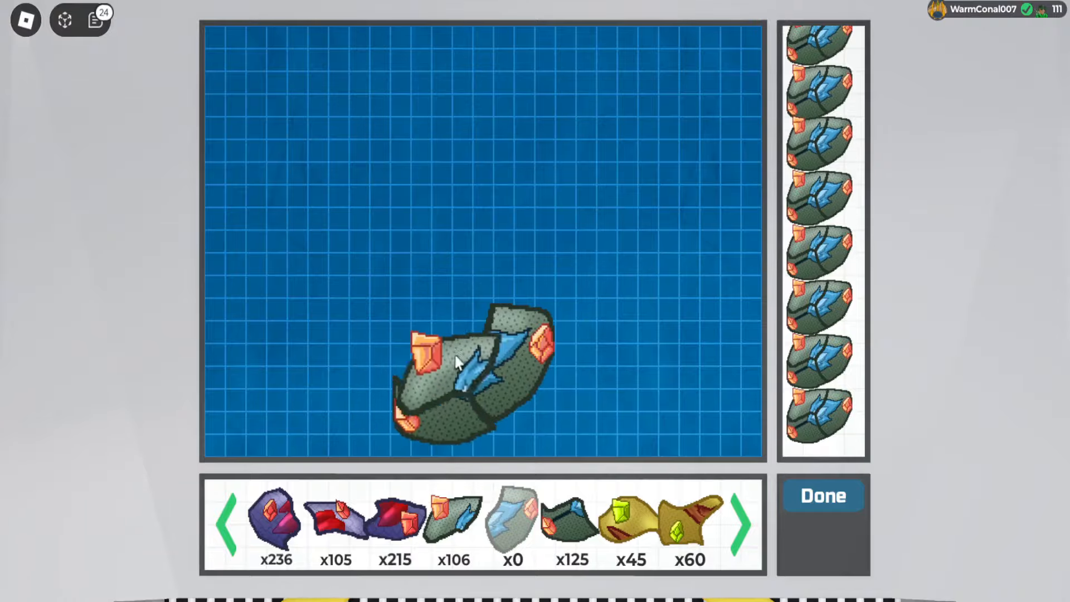
Revive eighteen Petrolith Loomians and move the grey-blue Dobo into Locker 69
click(823, 495)
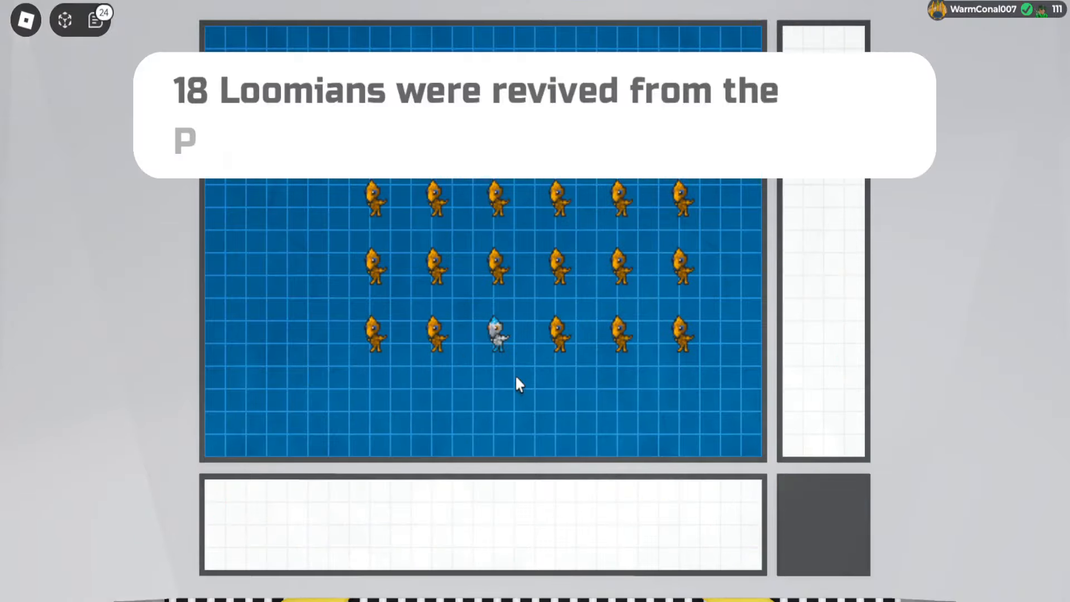
click(498, 334)
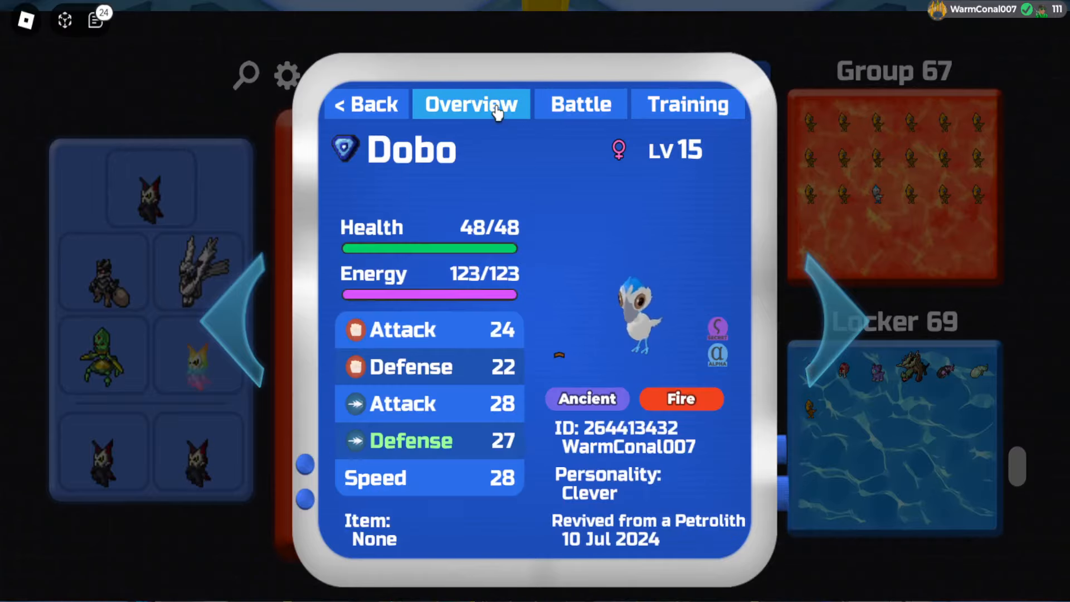
mouse_move(391, 109)
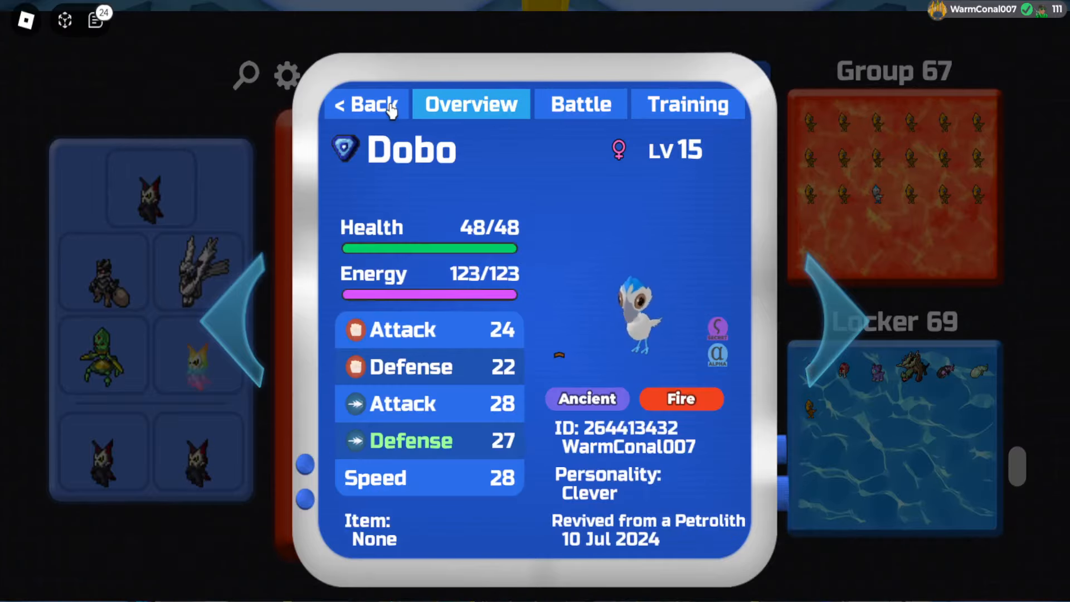
click(365, 104)
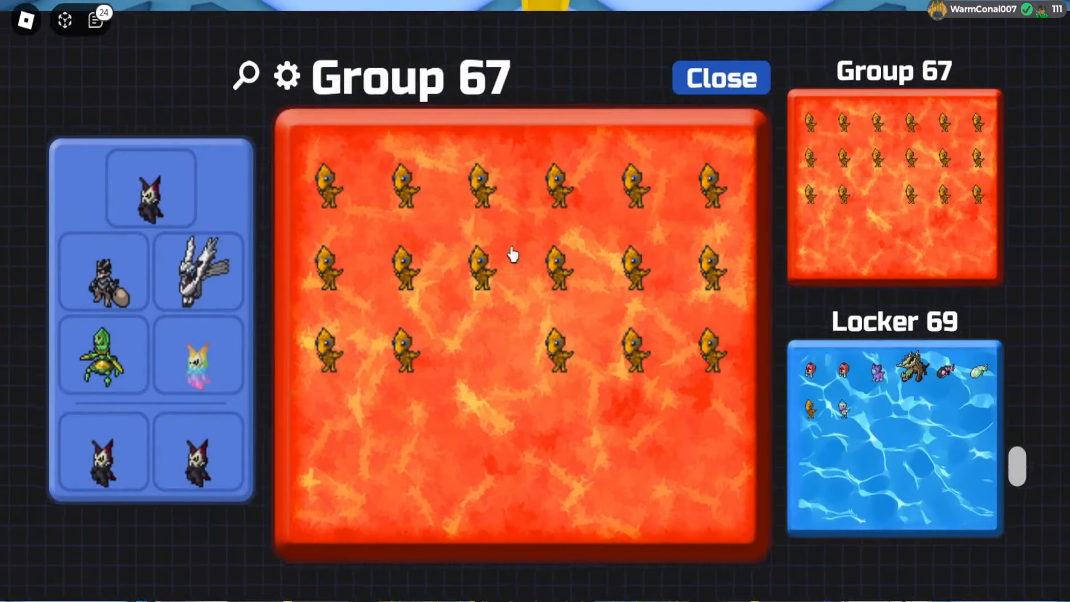
click(286, 74)
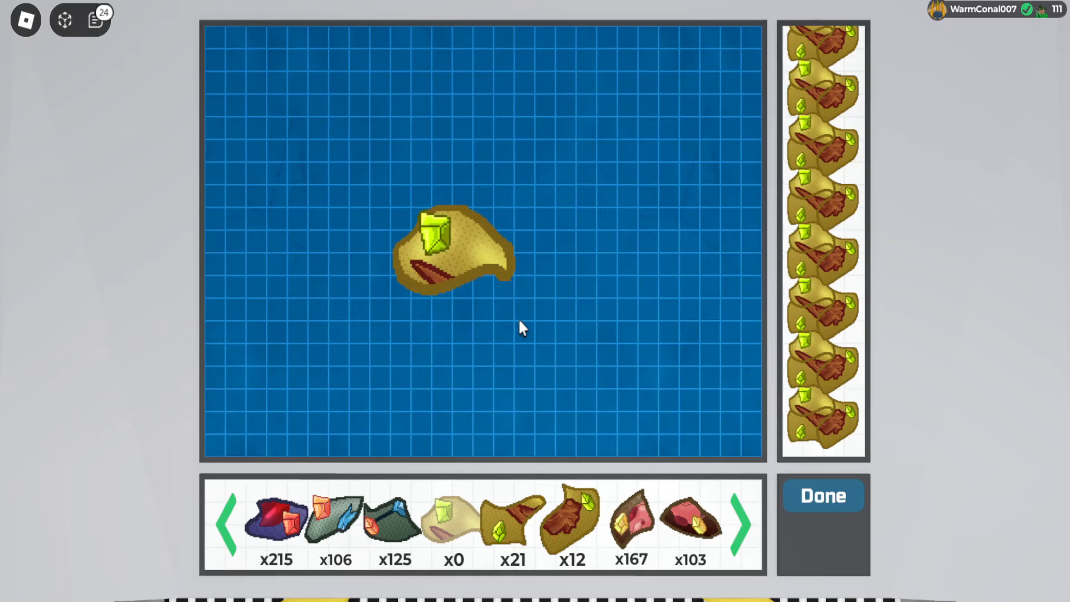
mouse_move(502, 439)
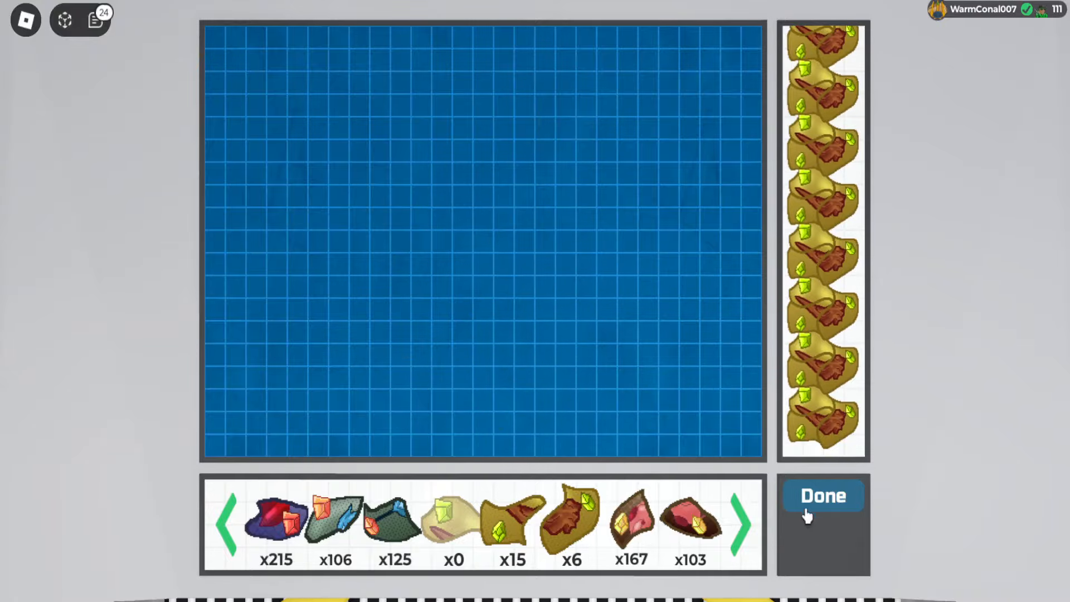
Revive the yellow fossils into Group 67, search them for Secret Ability, and assemble the purple fossil
click(822, 494)
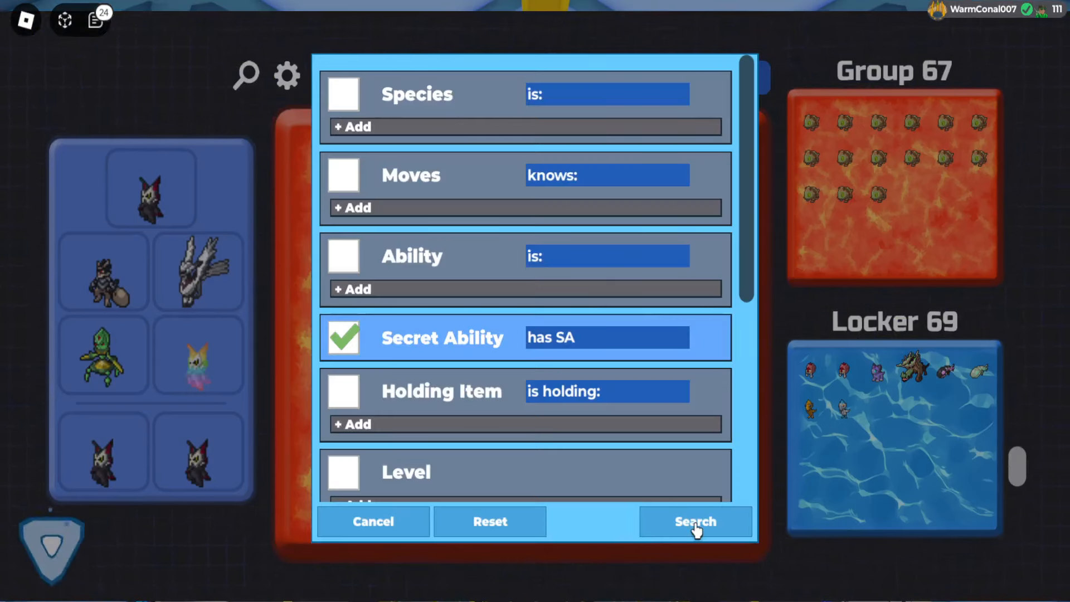
click(695, 521)
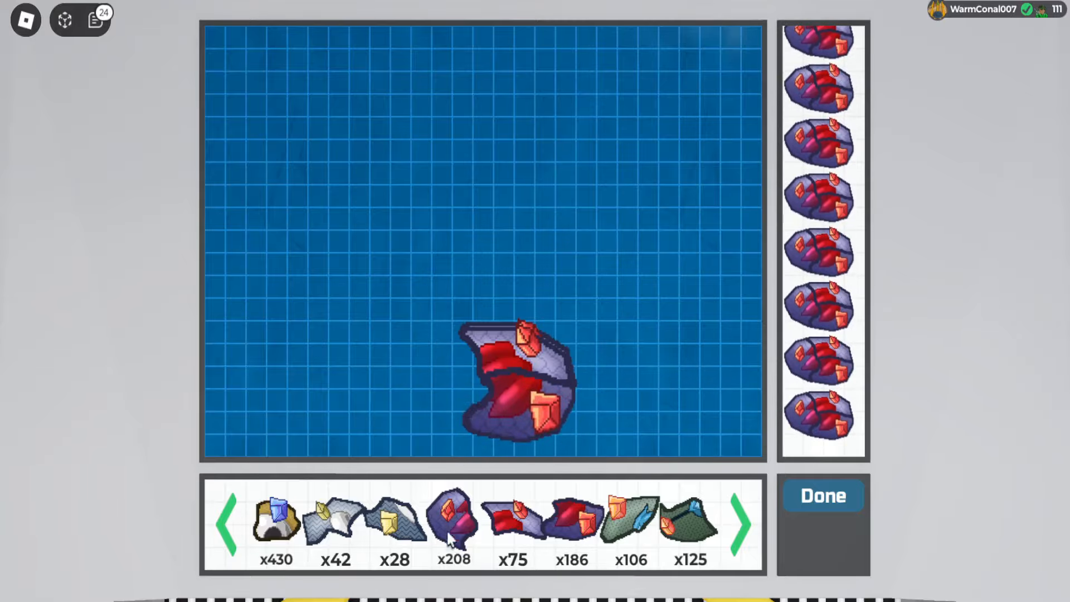
click(823, 495)
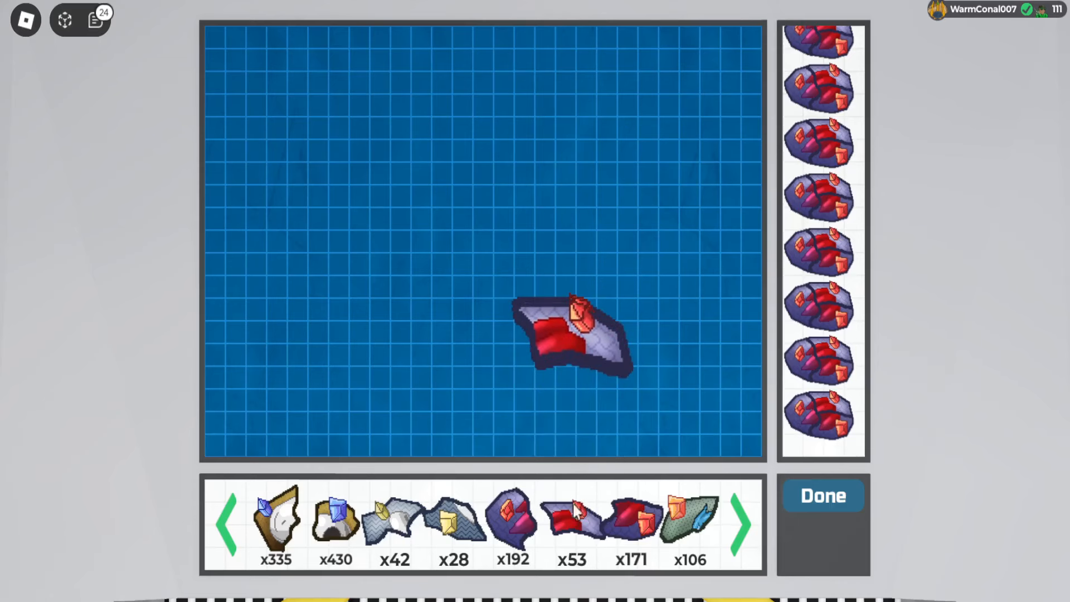
click(572, 335)
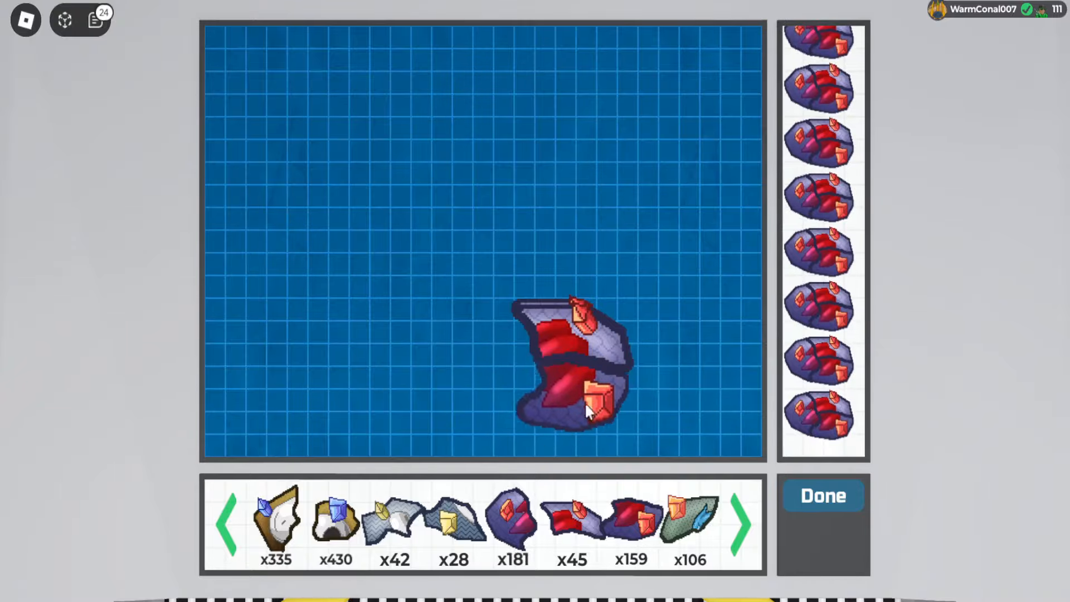
click(590, 396)
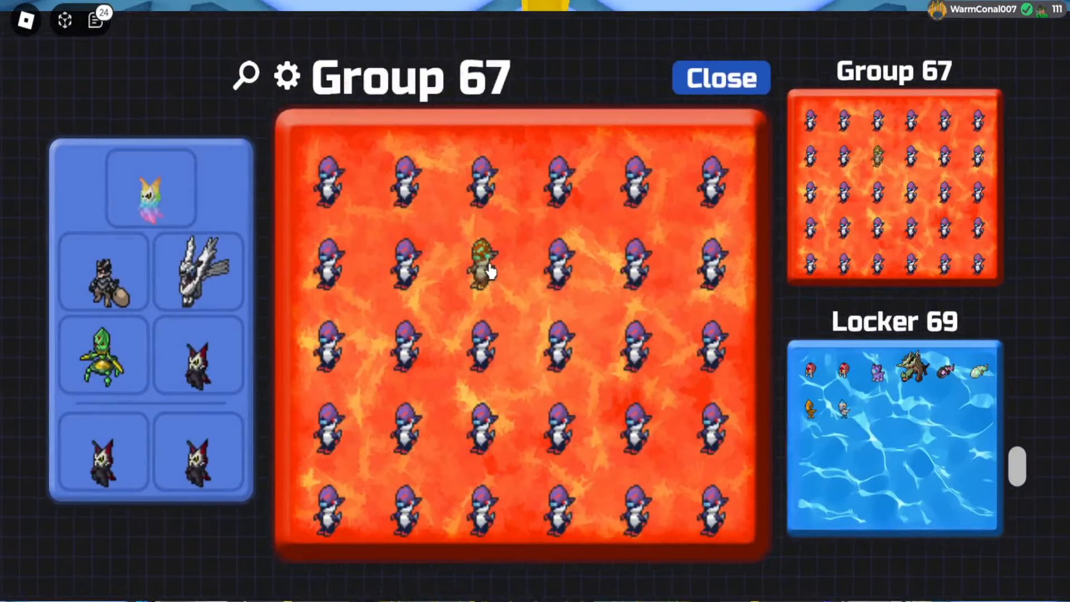
Search Group 67 for Loomians with a Secret Ability
click(287, 75)
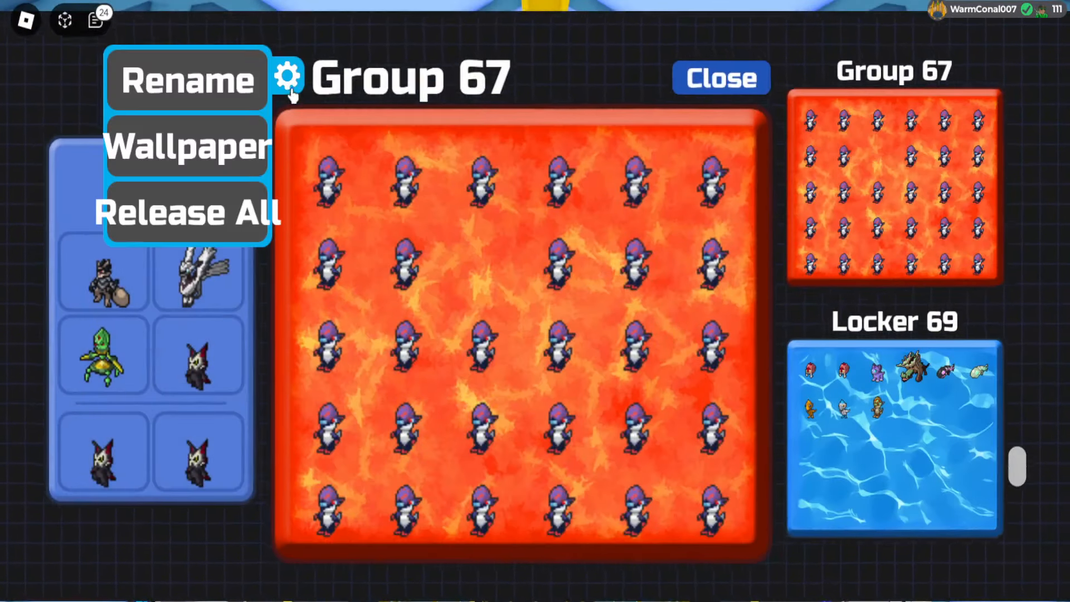
click(246, 74)
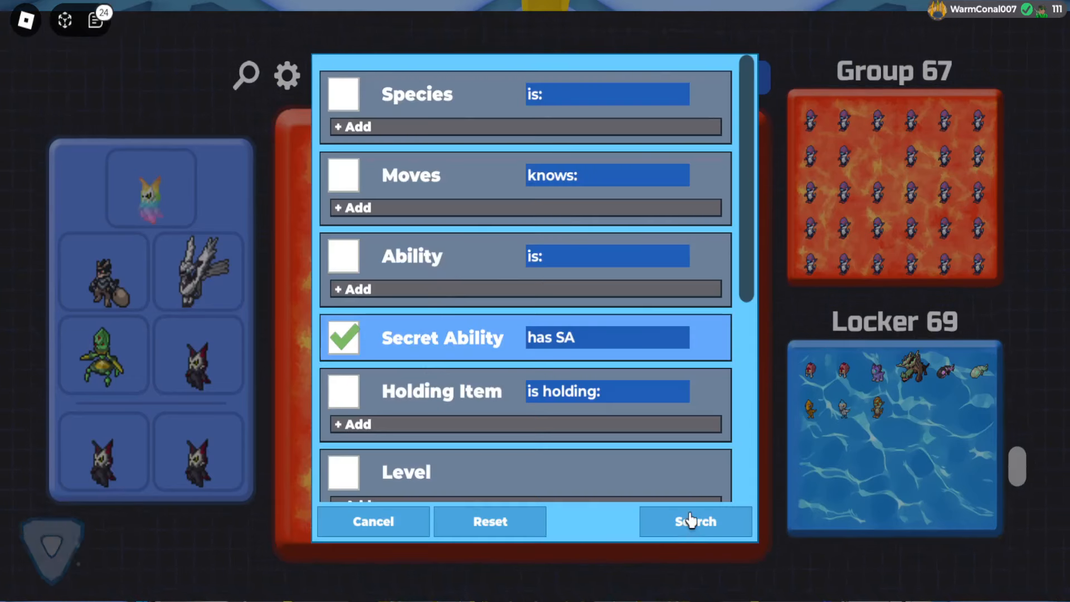
click(695, 522)
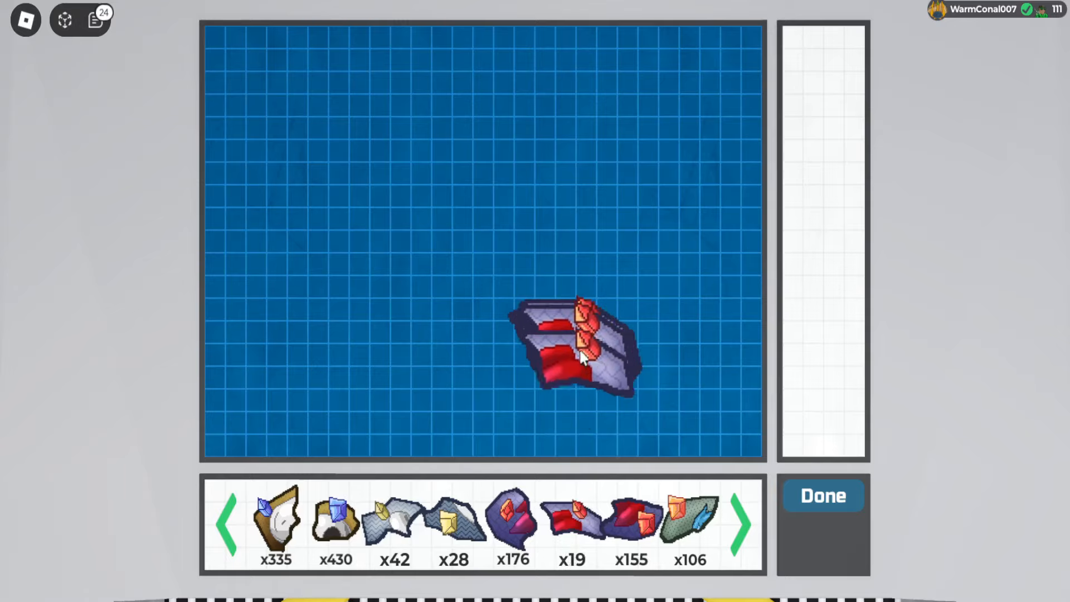
Assemble at least eight red-crystal fossils on the grid and revive the stack
click(575, 349)
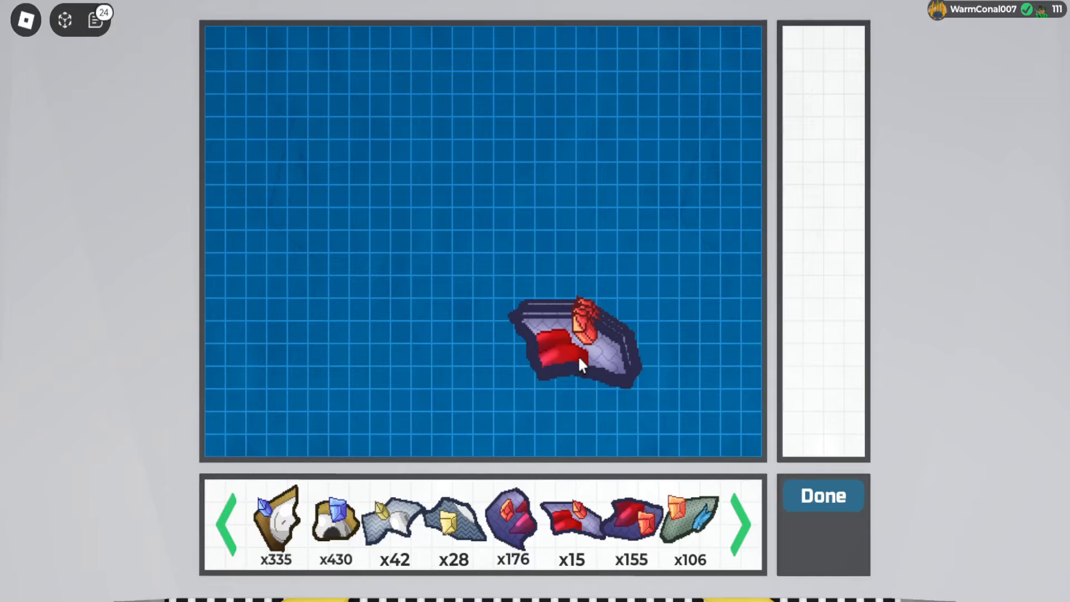
click(631, 522)
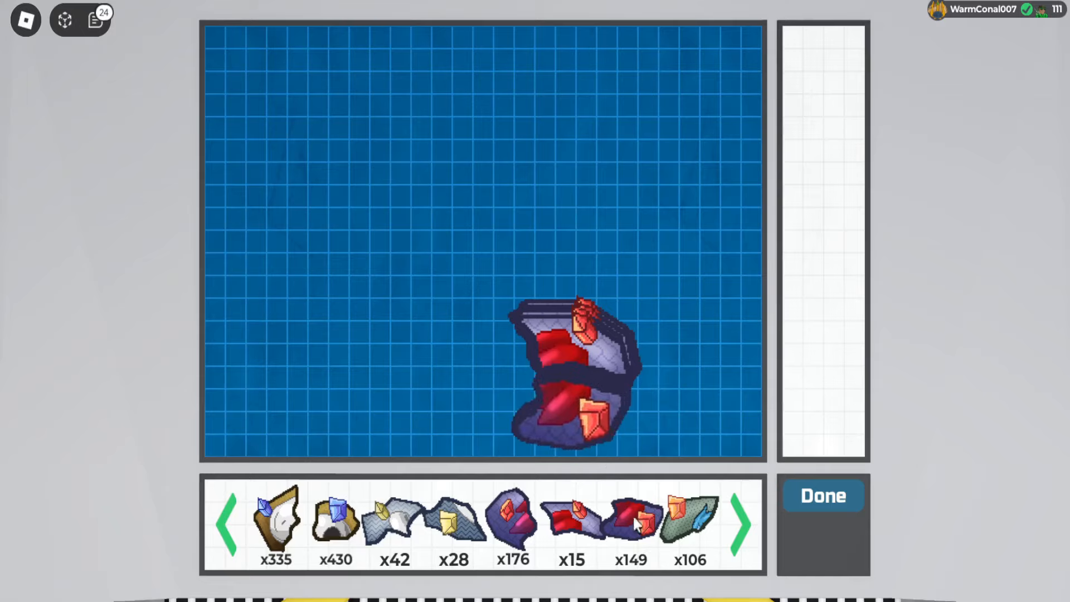
click(570, 406)
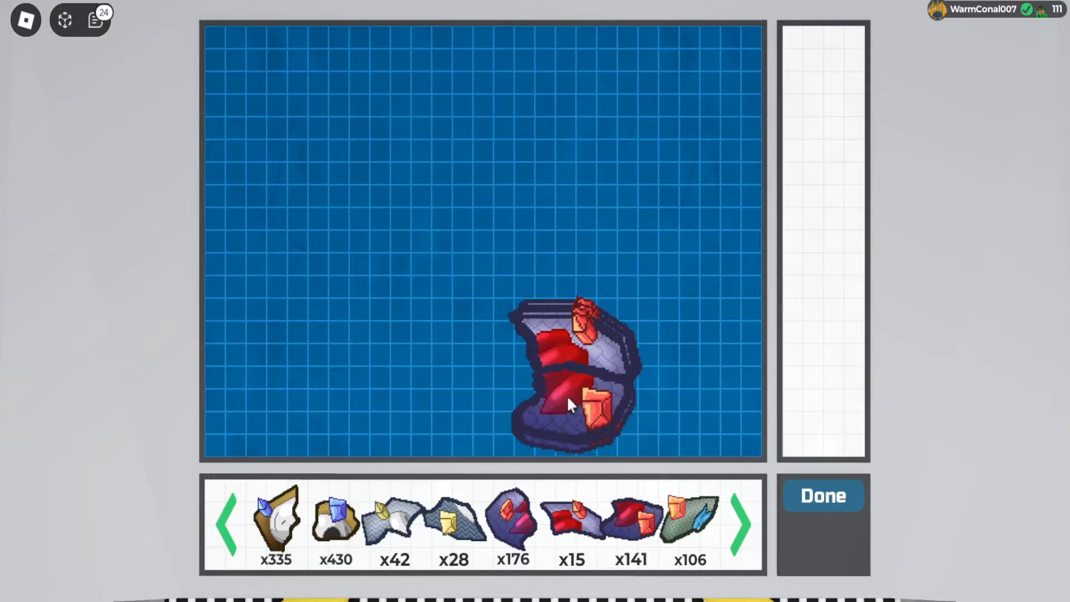
click(512, 524)
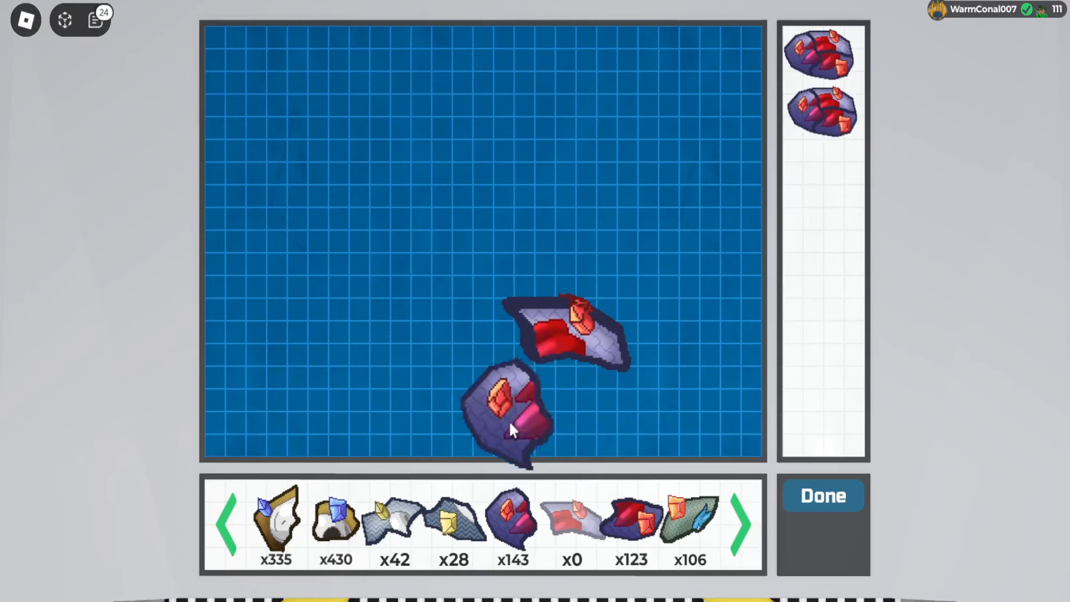
click(505, 409)
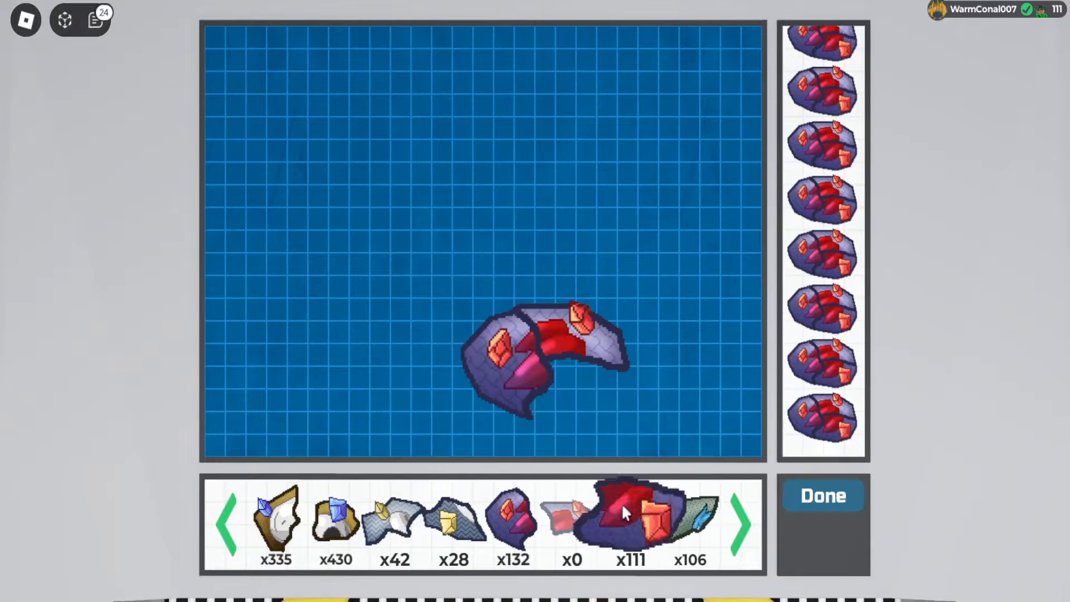
click(823, 495)
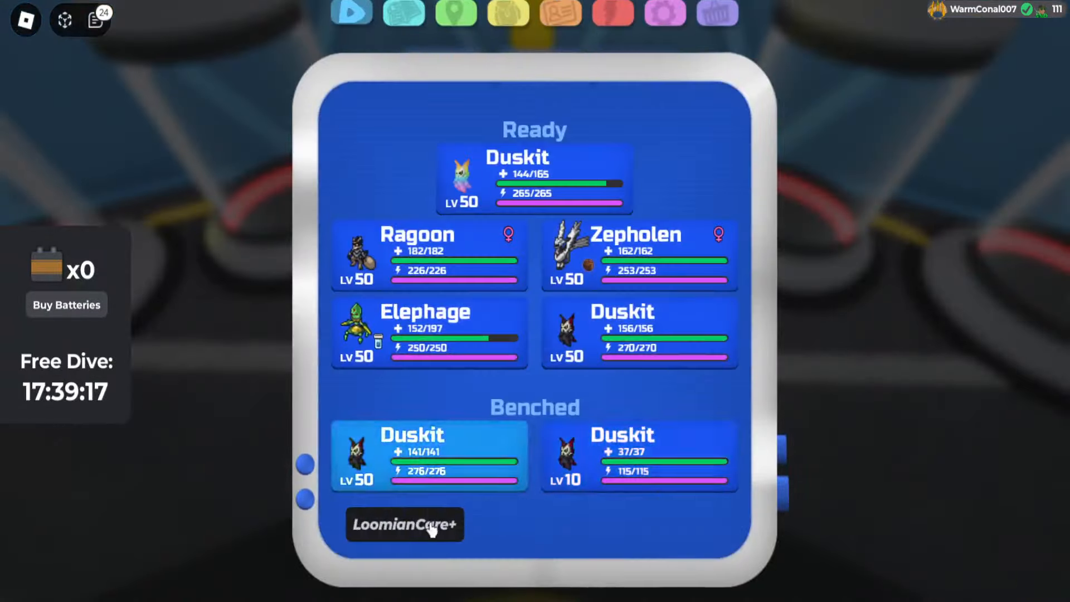
Inspect the gamma Venile's summary in Group 67, then search the box for Secret Ability
click(404, 525)
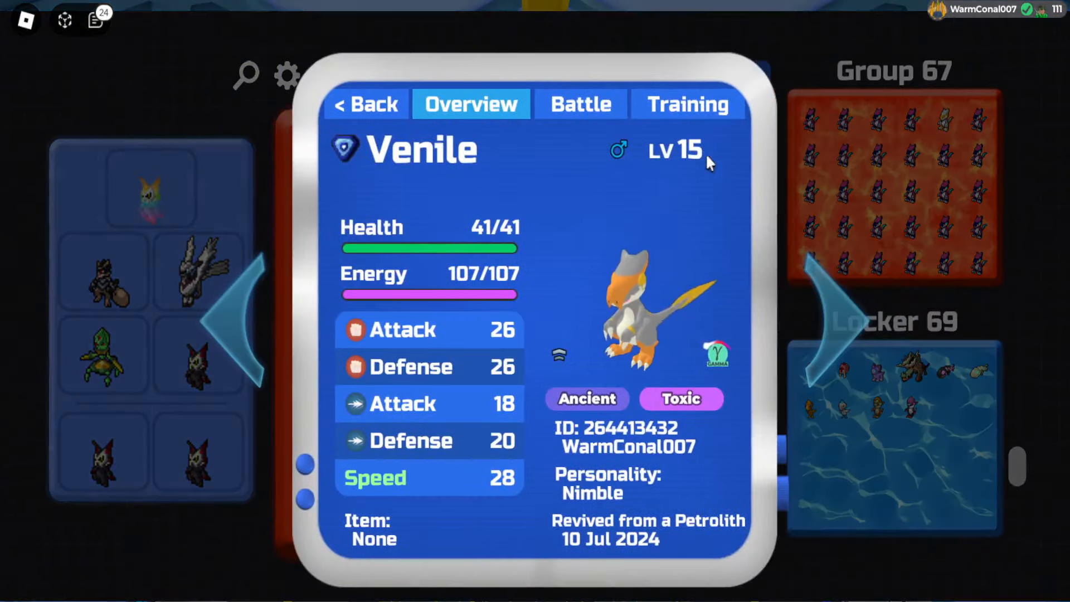
click(367, 104)
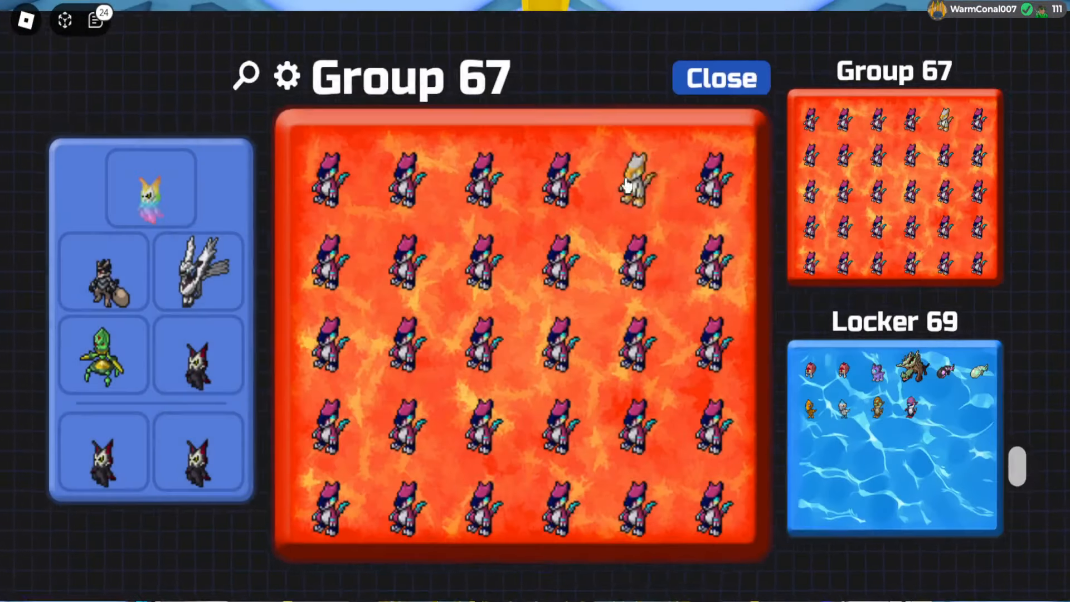
click(245, 75)
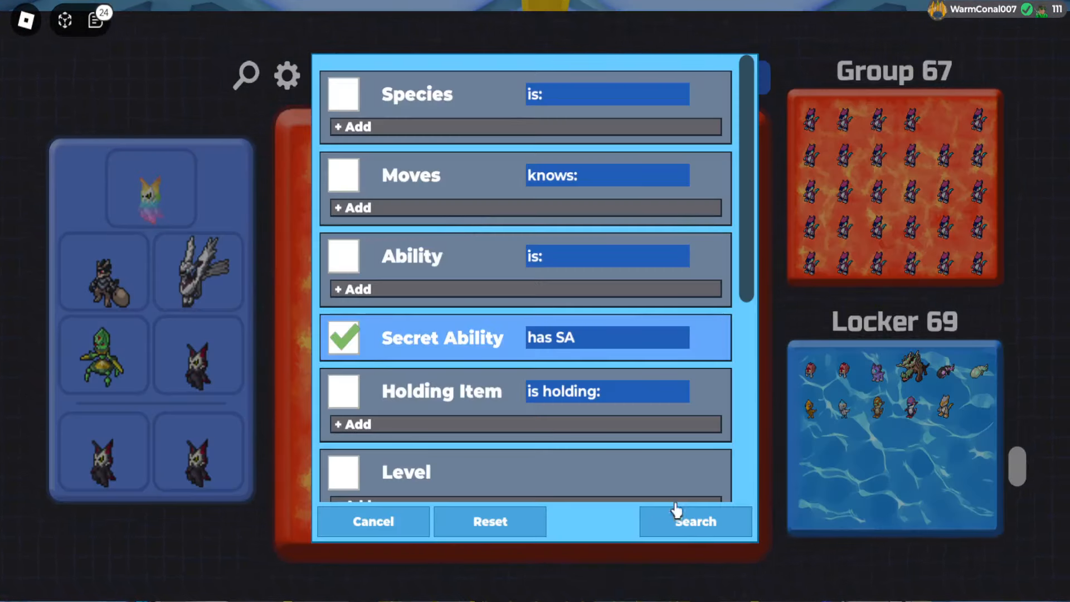
click(695, 521)
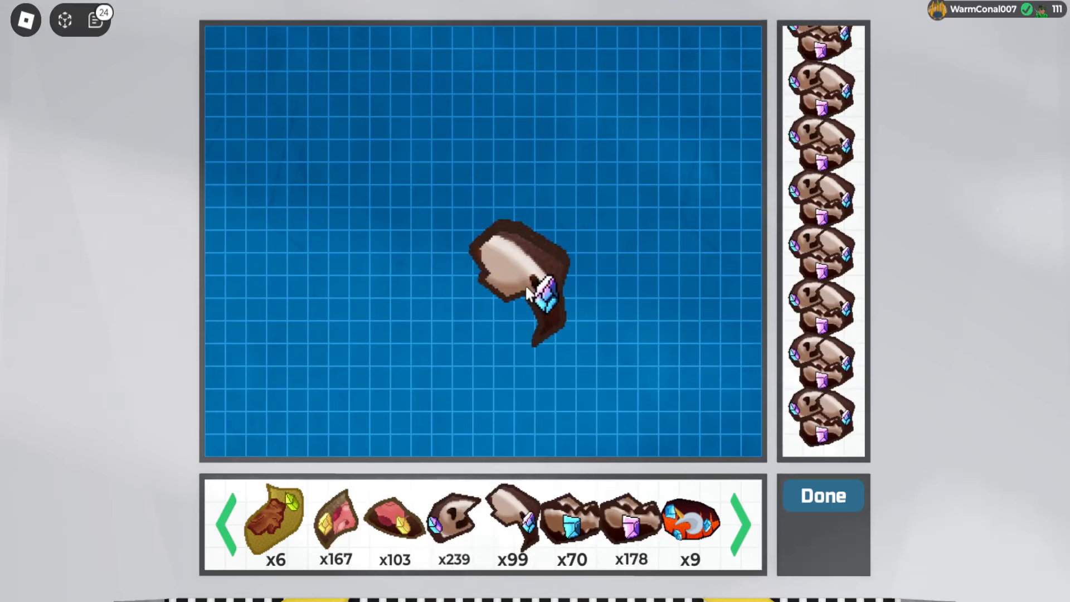
Assemble brown fossils and inspect the green alpha Venile's Overview in storage
click(454, 523)
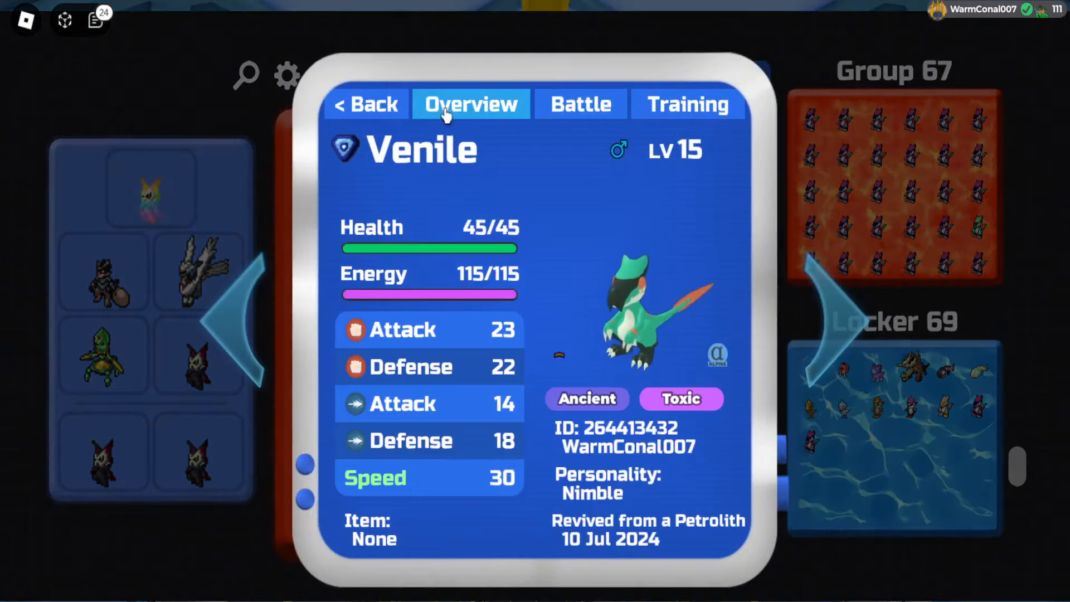
click(366, 105)
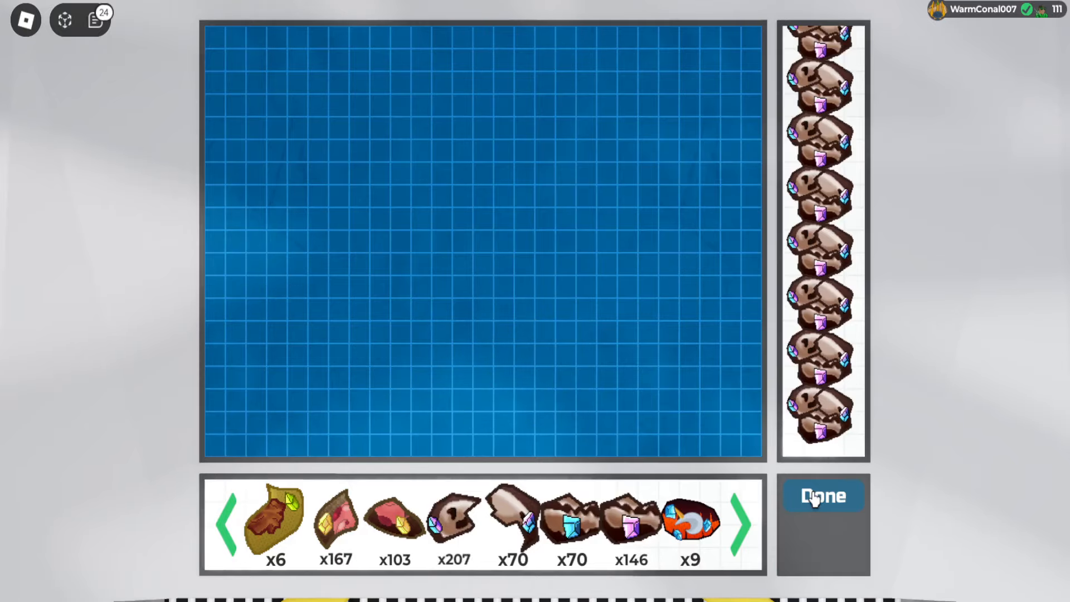
Revive the brown fossil batch into Group 67 and search it for Secret Ability
click(823, 495)
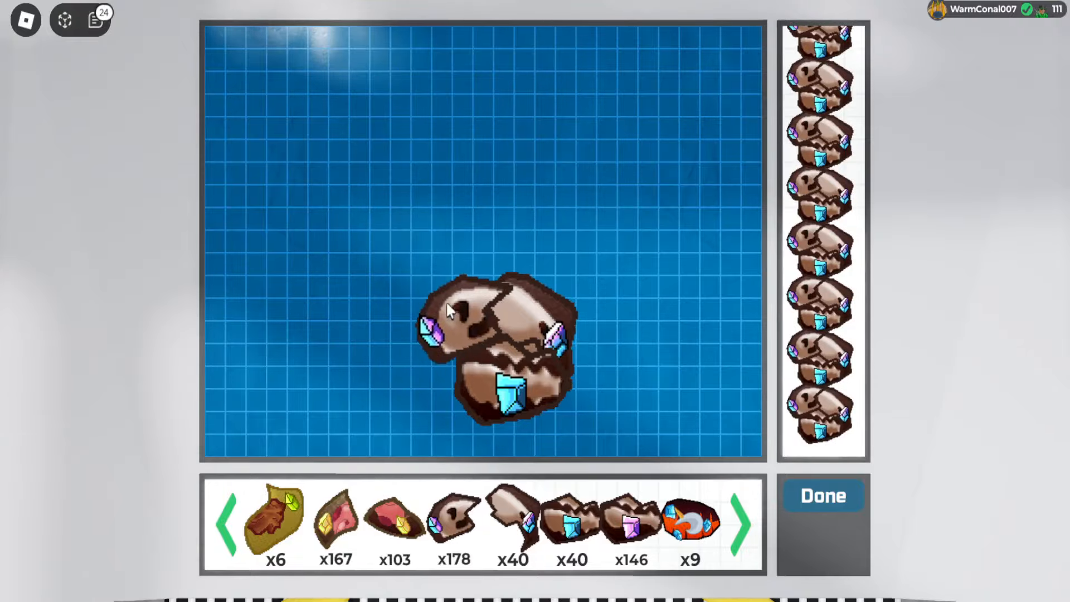
click(823, 495)
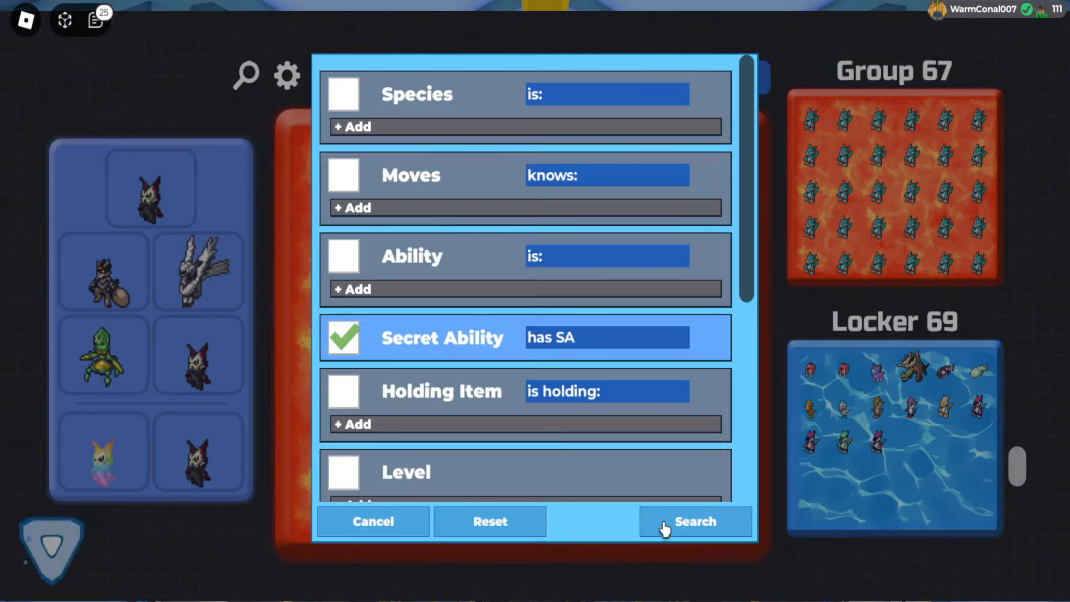
click(695, 522)
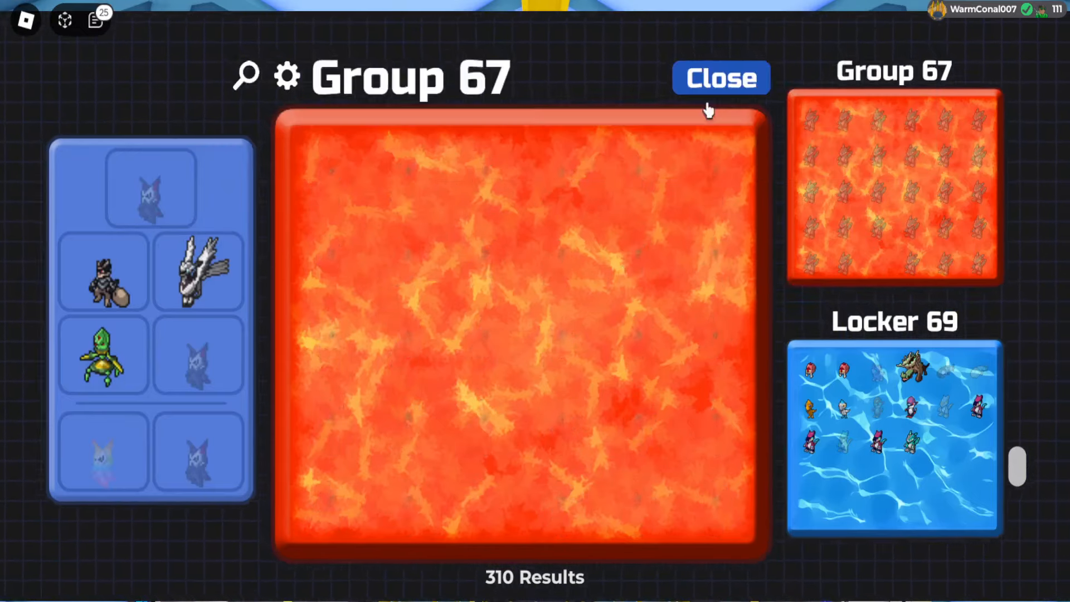
click(719, 77)
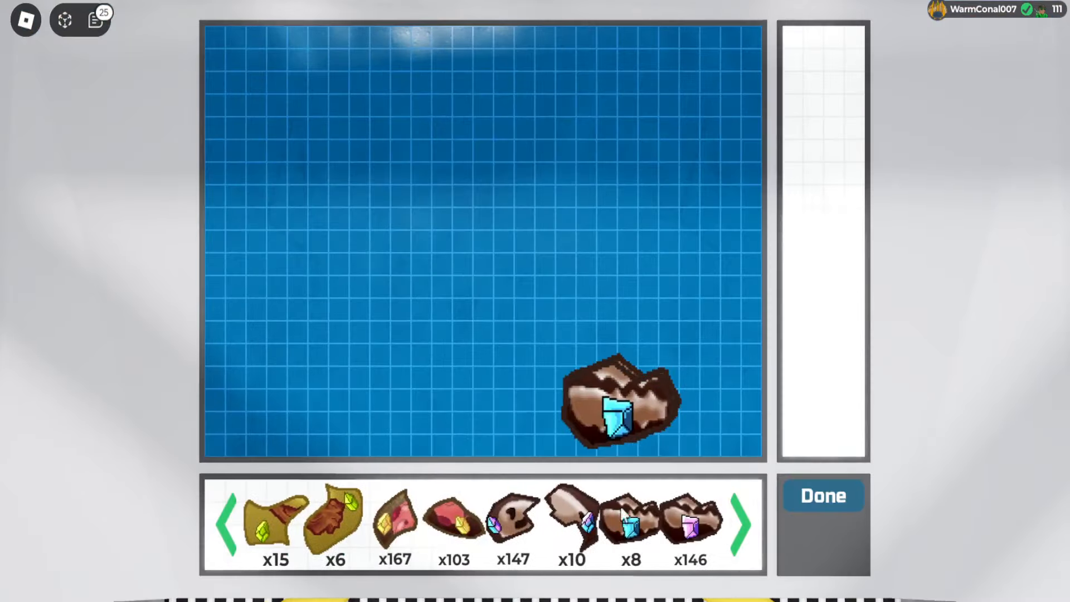
Attach the remaining brown and orange fossil pieces until the queue fills, then revive the nine Loomians
click(628, 518)
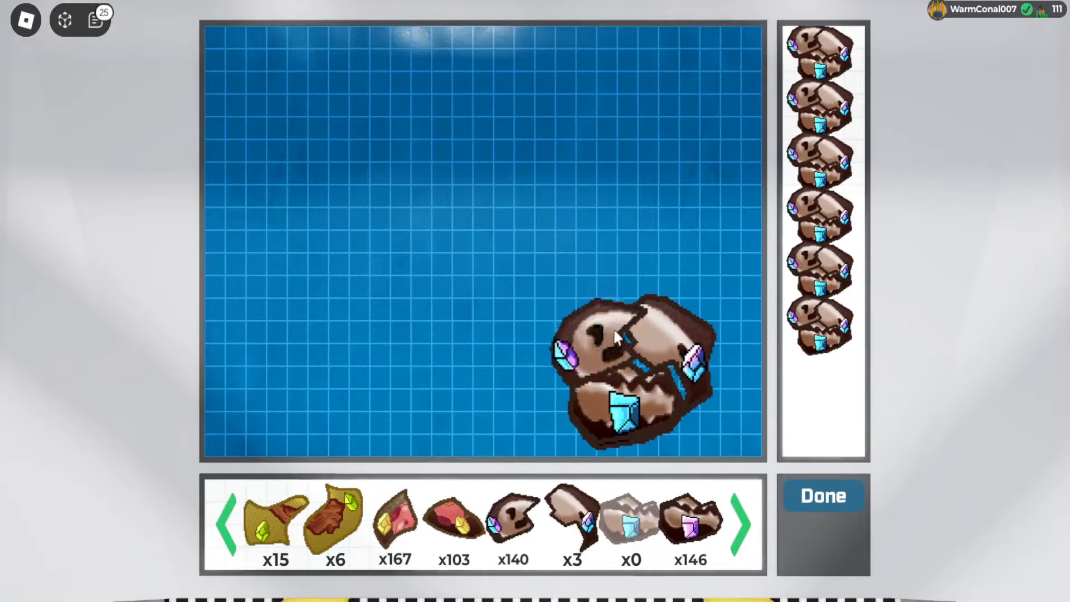
click(823, 495)
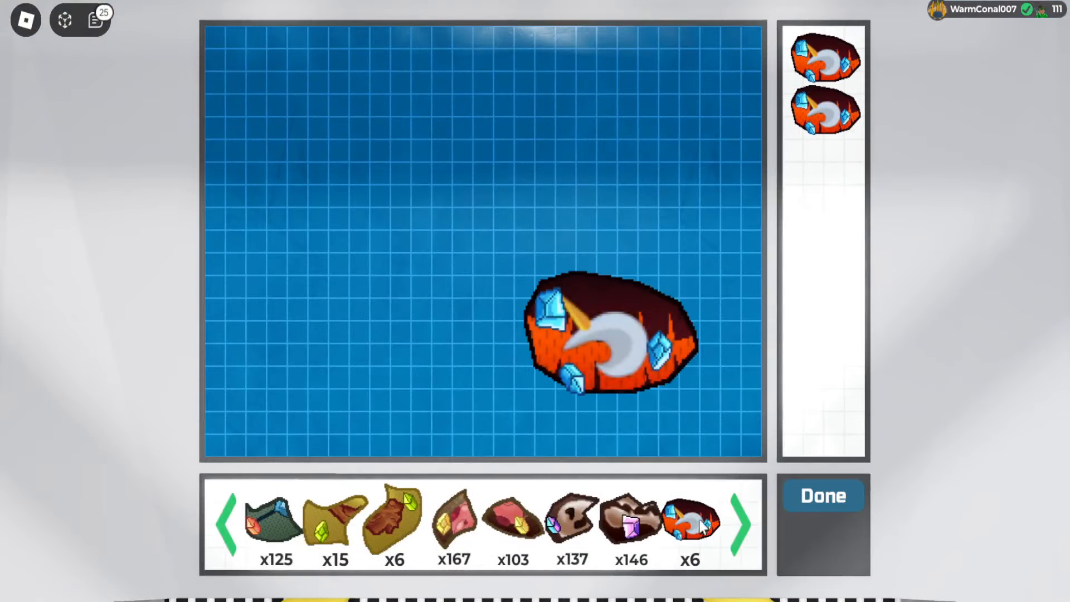
click(690, 522)
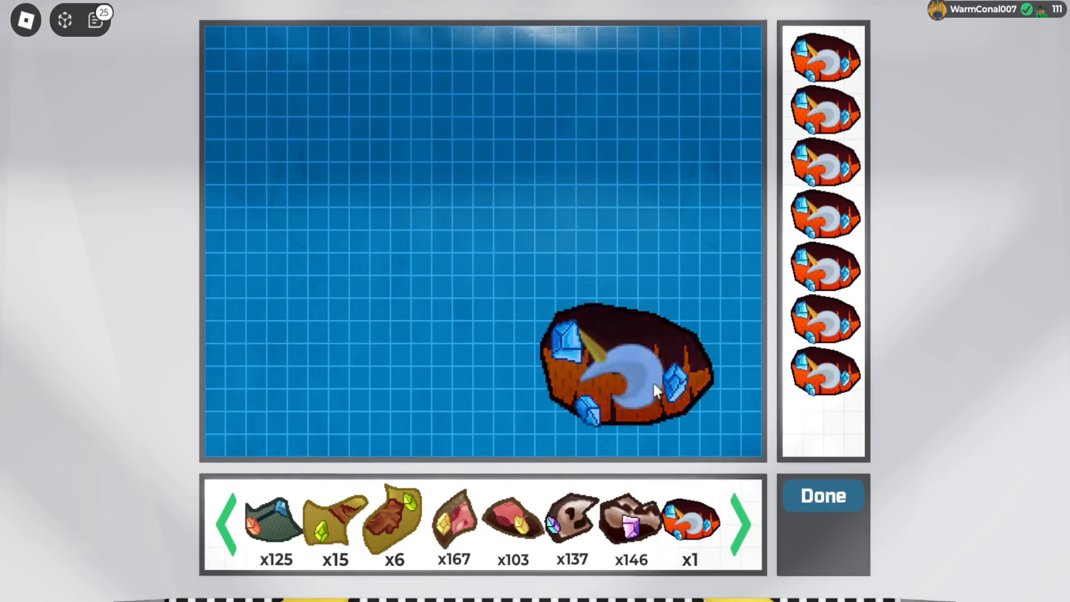
click(823, 495)
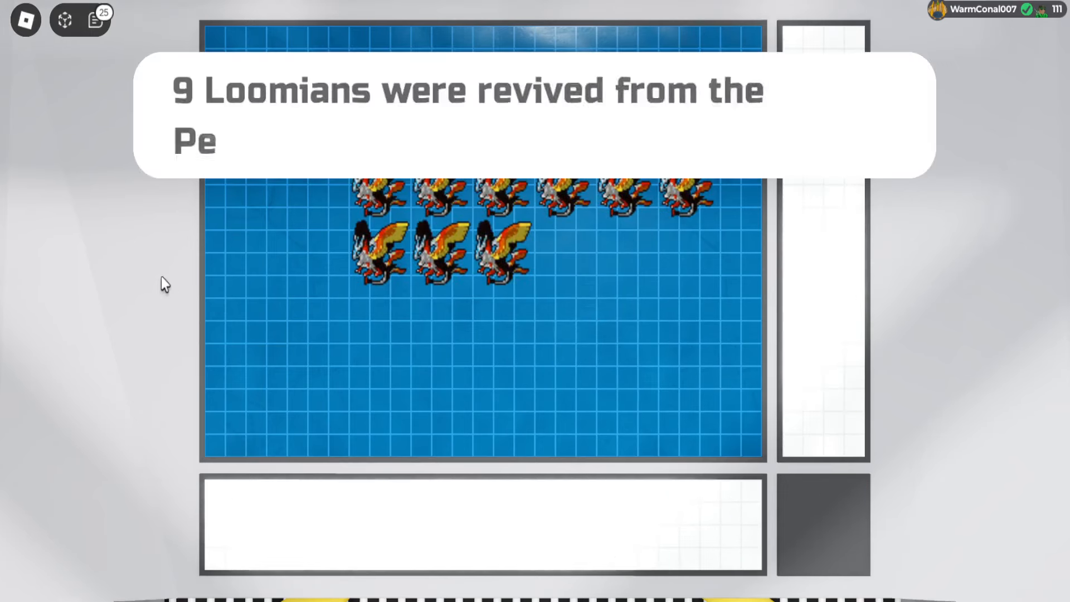